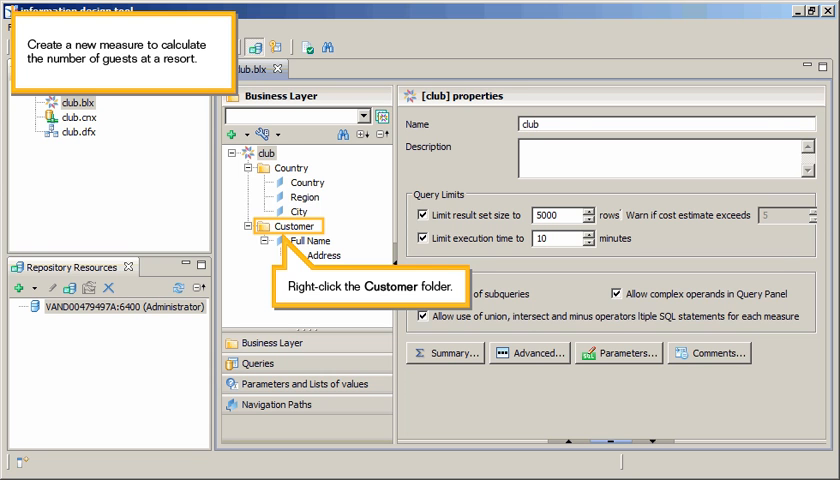
Step: Add a new measure to the Customer folder of the club business layer
right_click(290, 226)
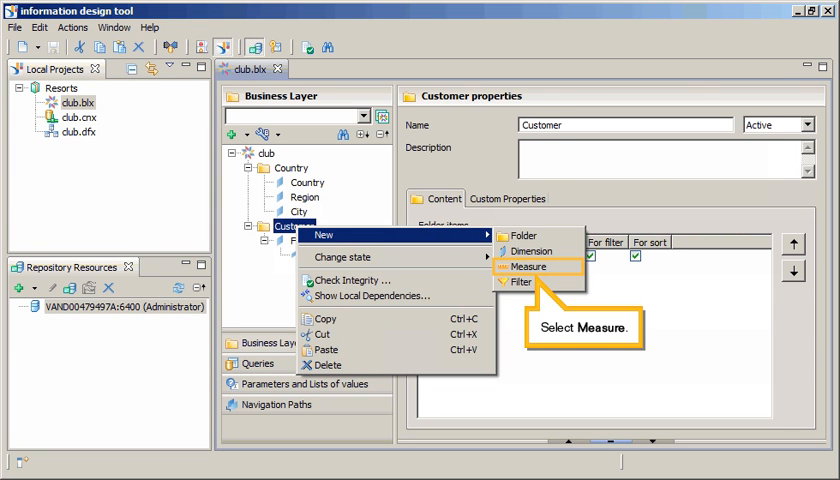
click(524, 266)
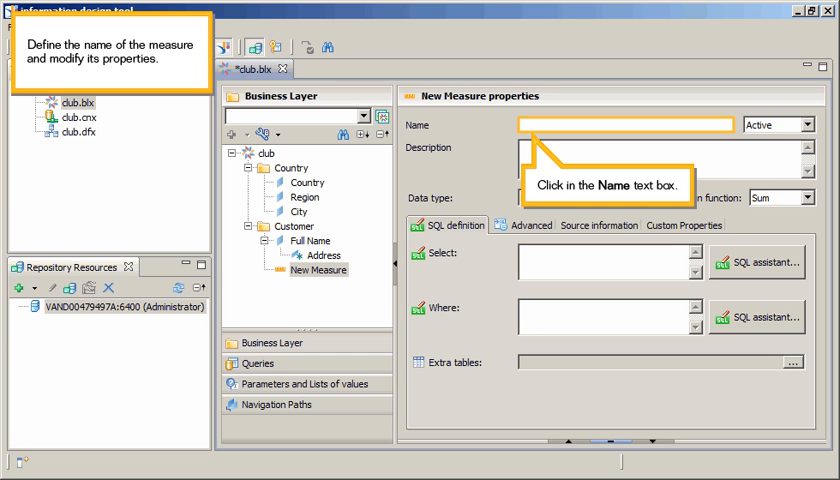
Step: Name the measure 'Nbr of Guests' and open its SQL expression editor
click(624, 124)
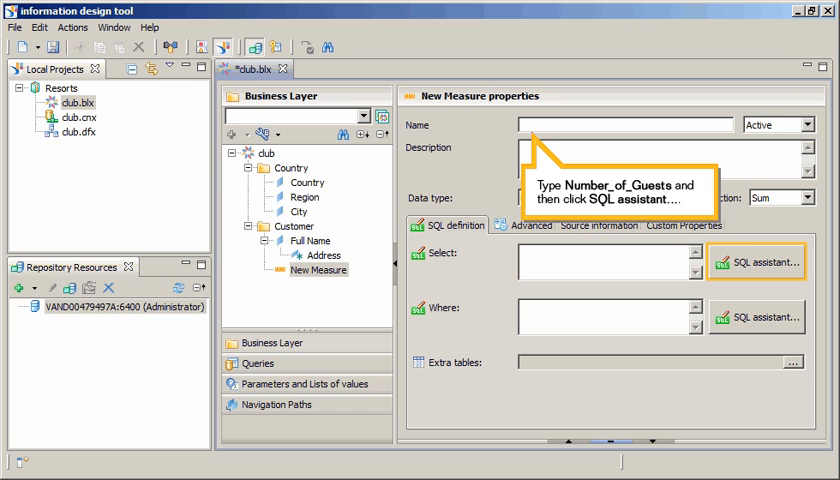
click(763, 263)
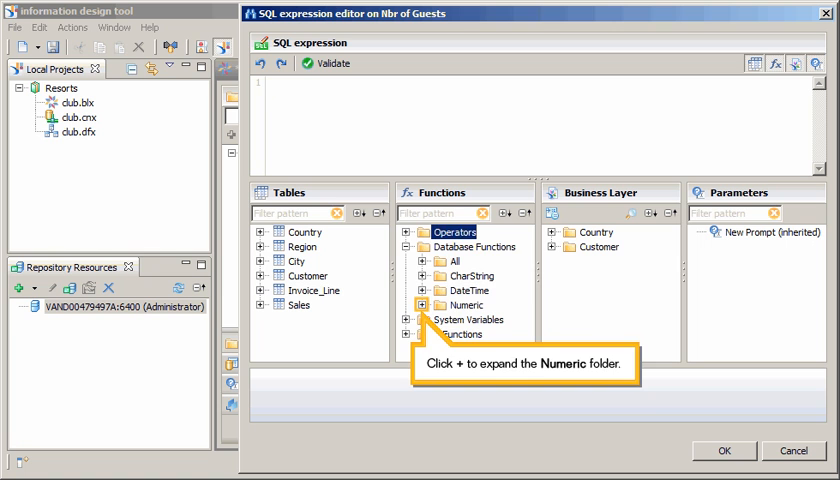
Step: Insert the Sum function from the Numeric database functions into the expression
click(421, 305)
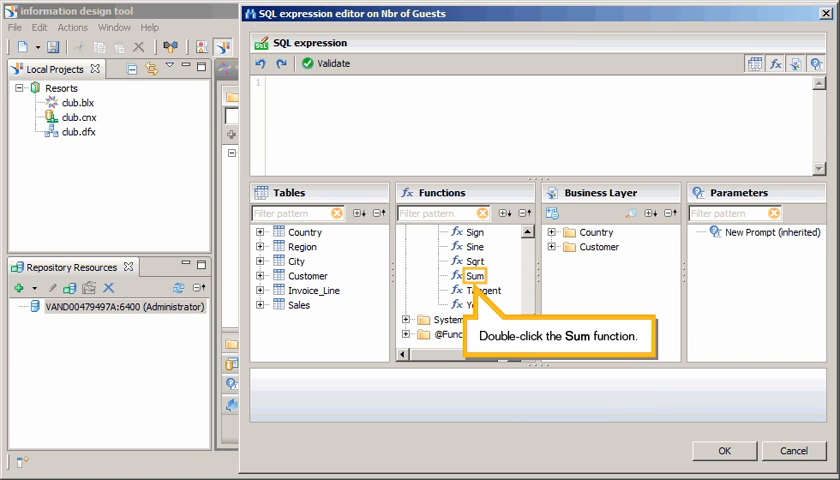
double_click(472, 276)
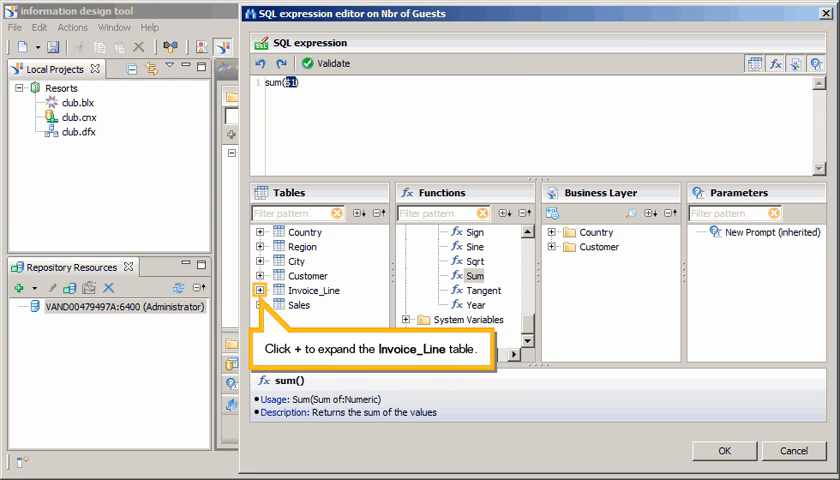
Step: Complete the expression as sum("Invoice_Line"."nb_guests"), validate it, and accept it
click(264, 290)
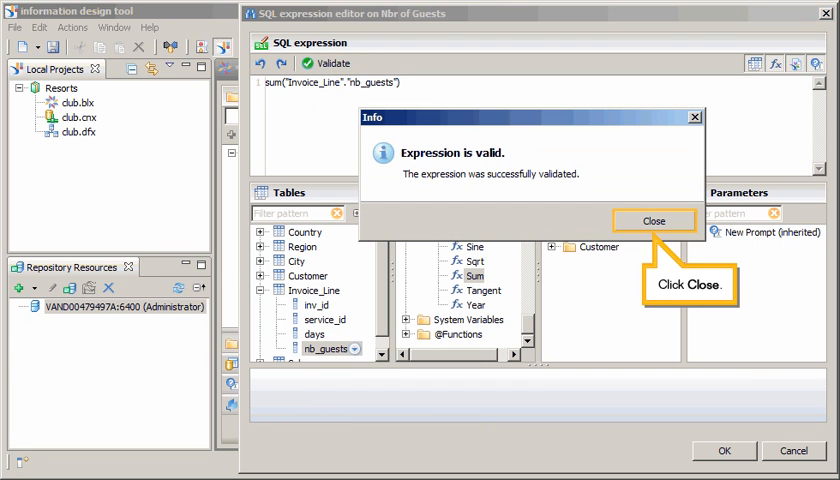
click(654, 220)
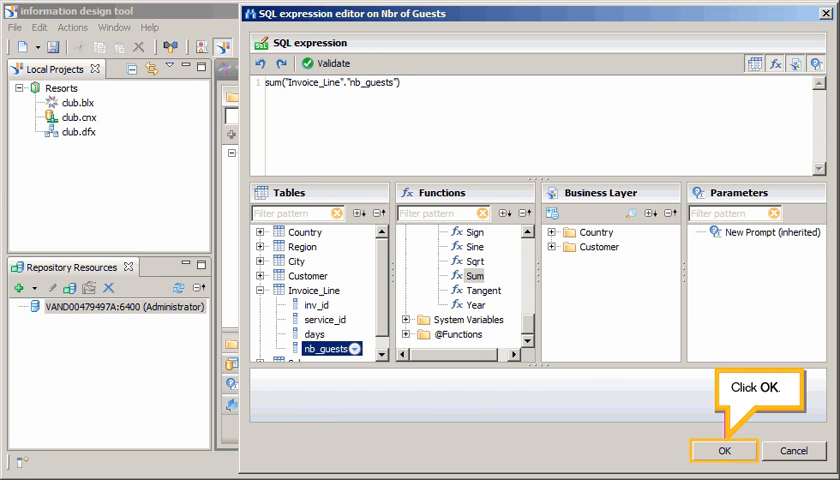
click(732, 446)
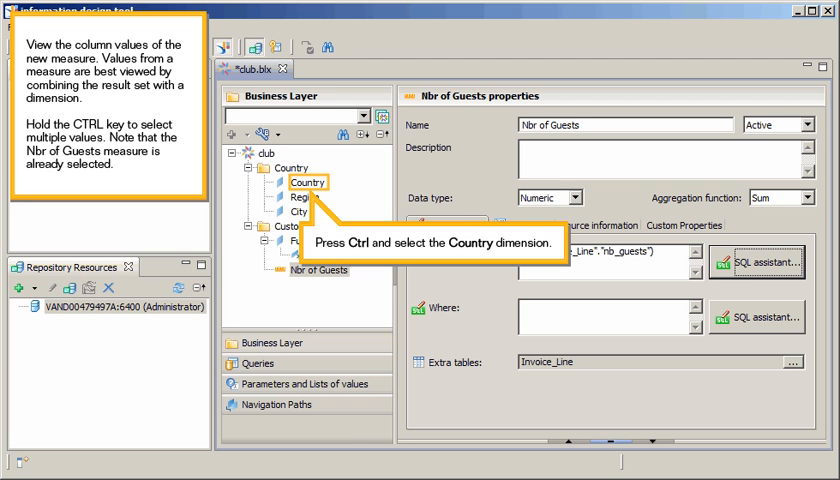
Step: Show values for the Country dimension together with the Nbr of Guests measure
click(308, 182)
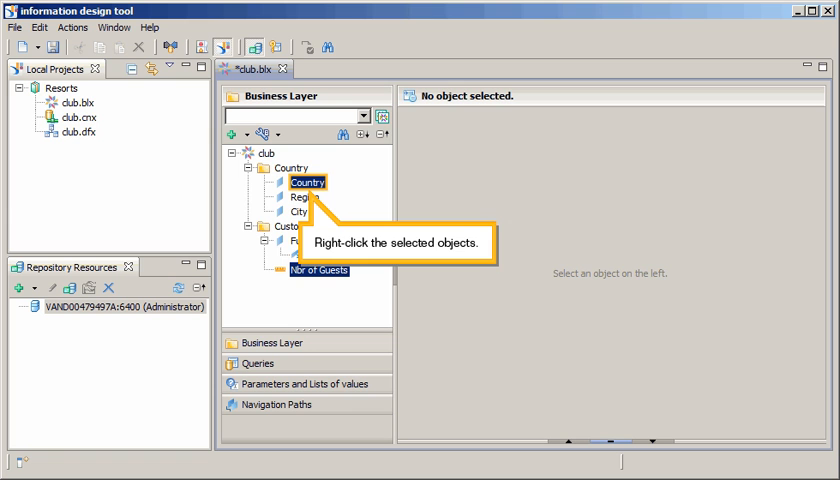
right_click(305, 182)
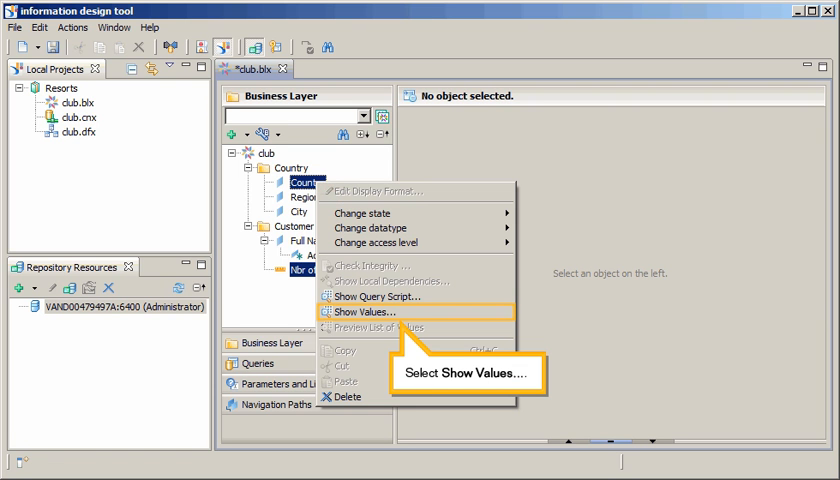
click(359, 312)
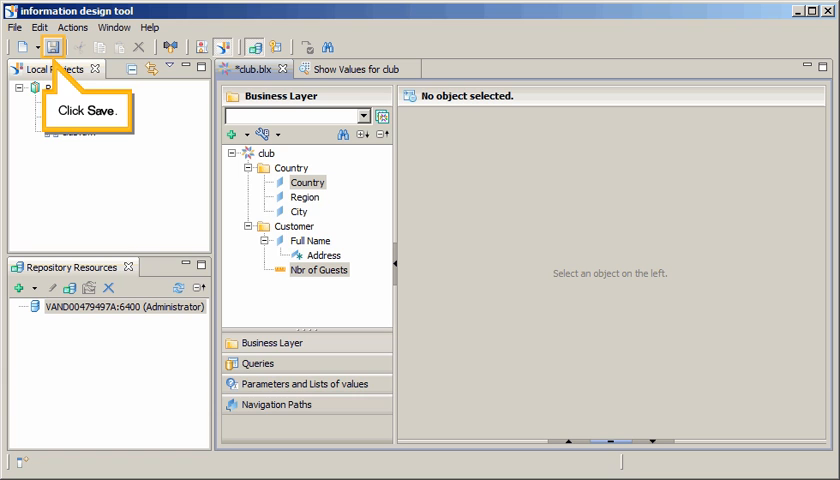
Step: Save the club.blx business layer
click(52, 47)
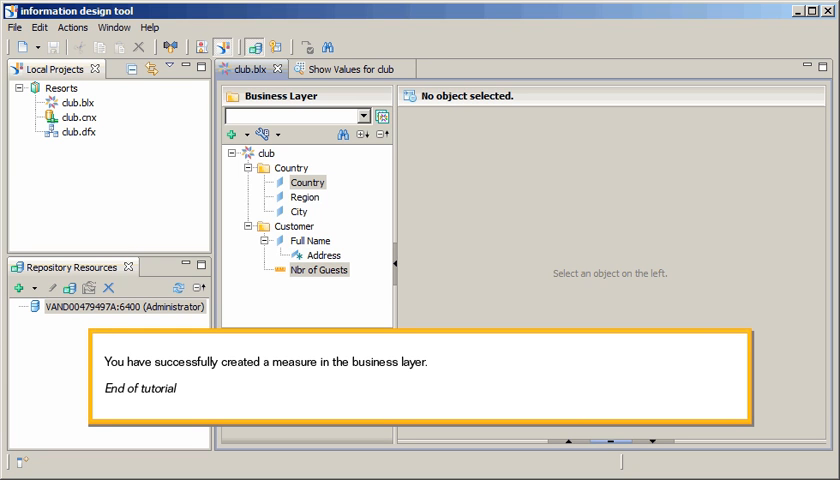